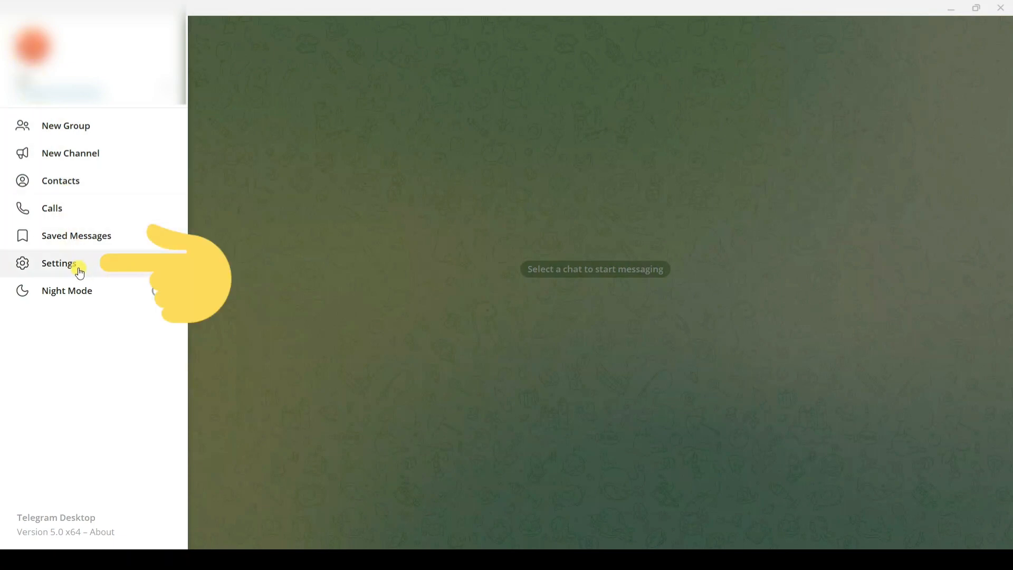
# Open Settings and go to Chat Settings to reach themes and chat appearance options
pyautogui.click(59, 262)
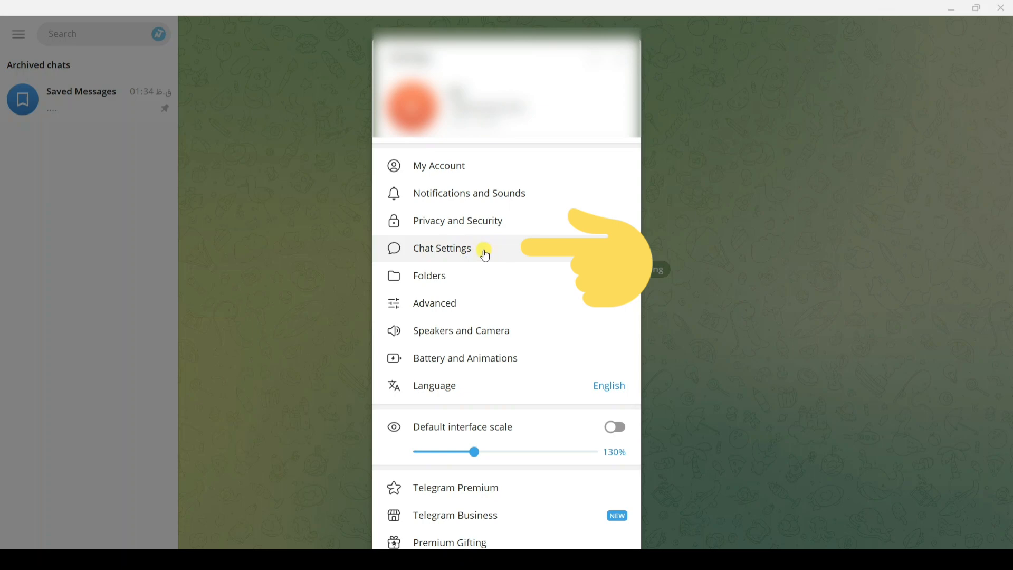
pyautogui.click(442, 248)
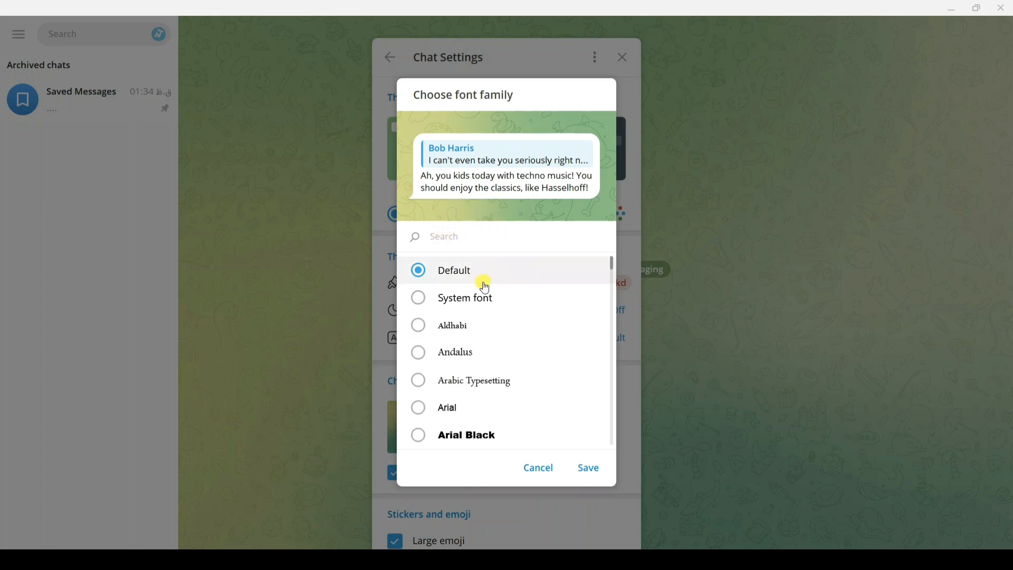
# Preview Barlow Condensed Light and Bahnschrift font variants in the font family list
pyautogui.scroll(-3)
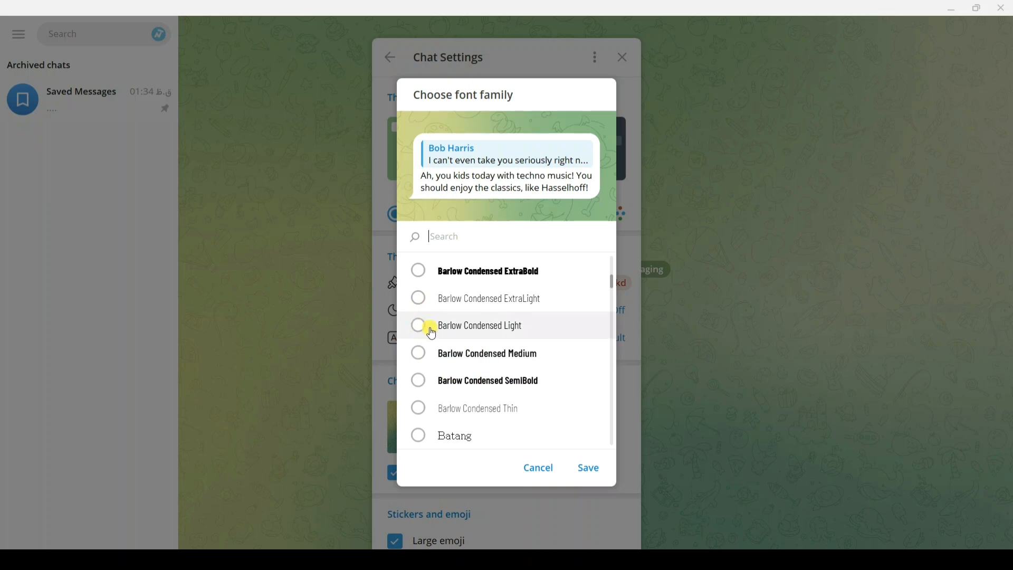
pyautogui.click(419, 325)
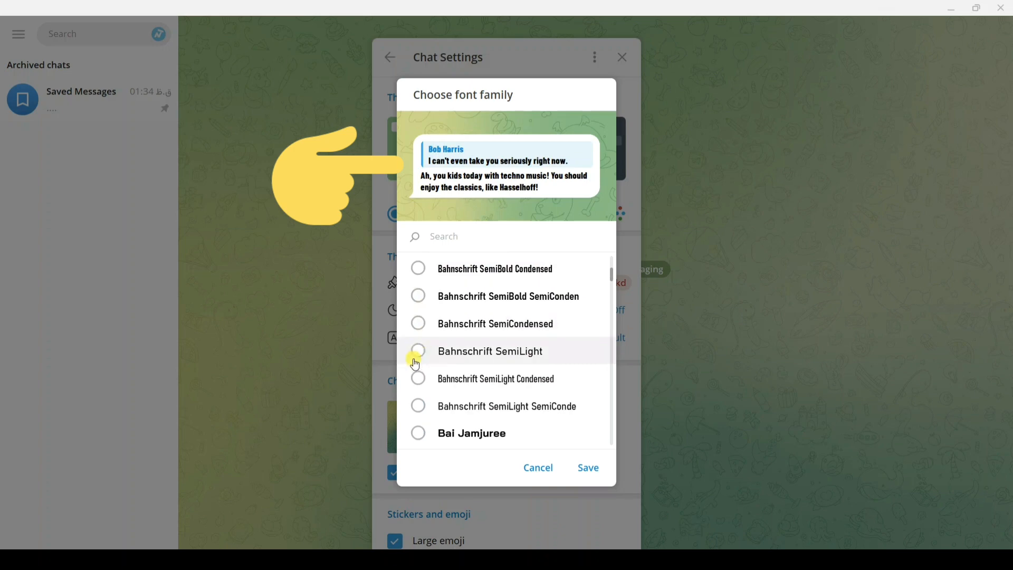
pyautogui.click(418, 351)
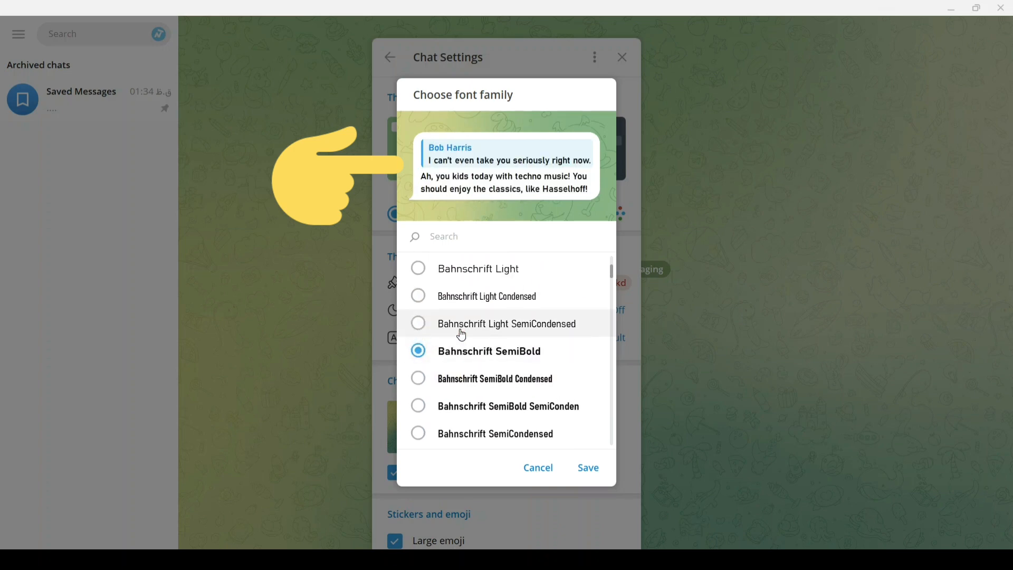
pyautogui.click(418, 351)
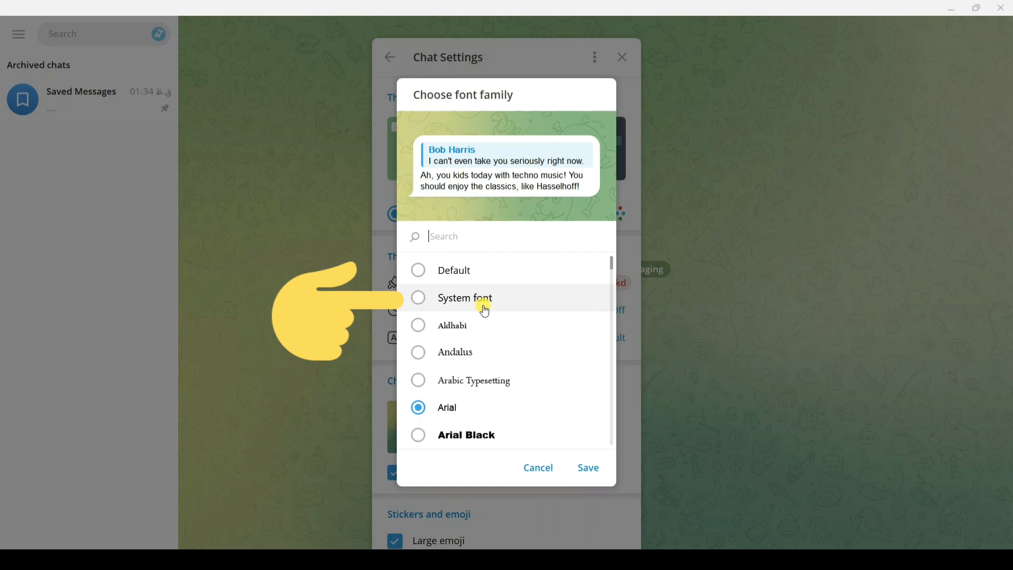
pyautogui.moveTo(454, 299)
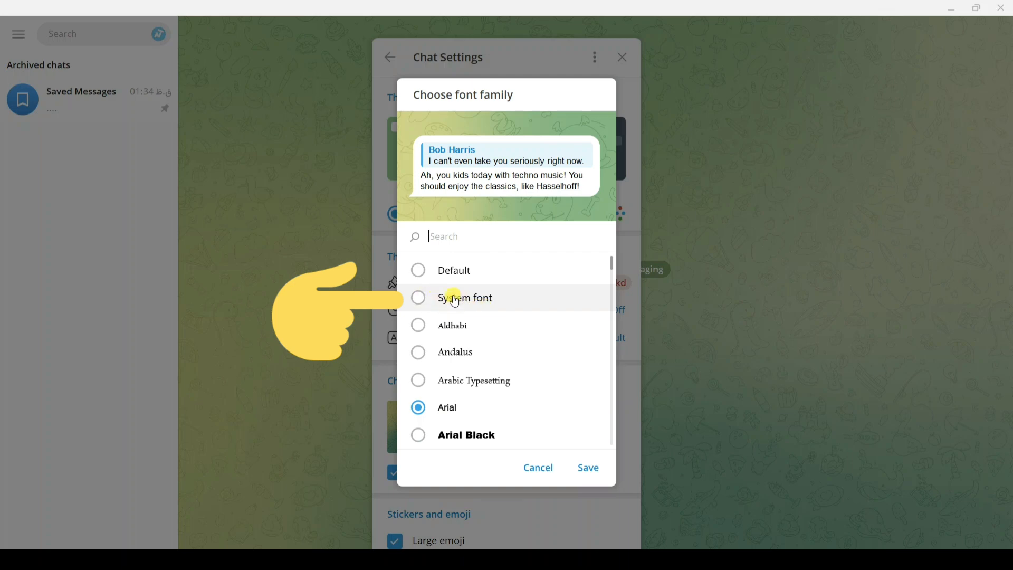
pyautogui.moveTo(464, 299)
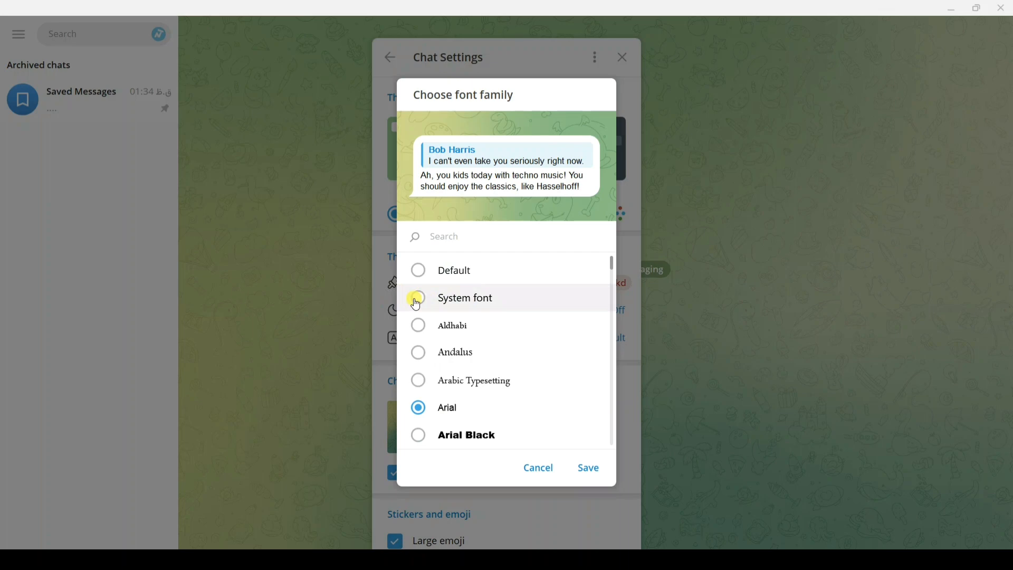
# Select System font as the chat font family and save it
pyautogui.click(418, 297)
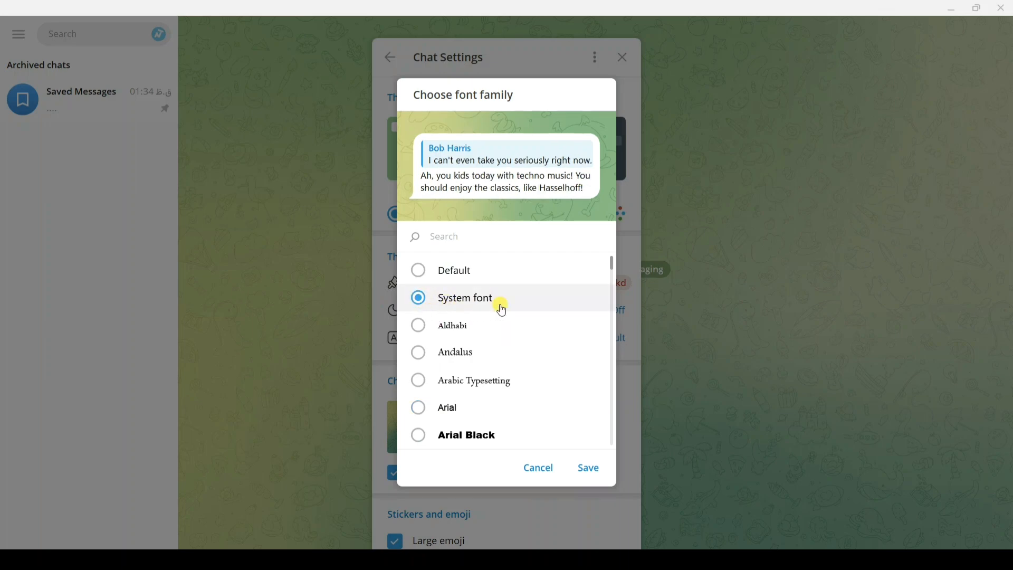
pyautogui.click(587, 467)
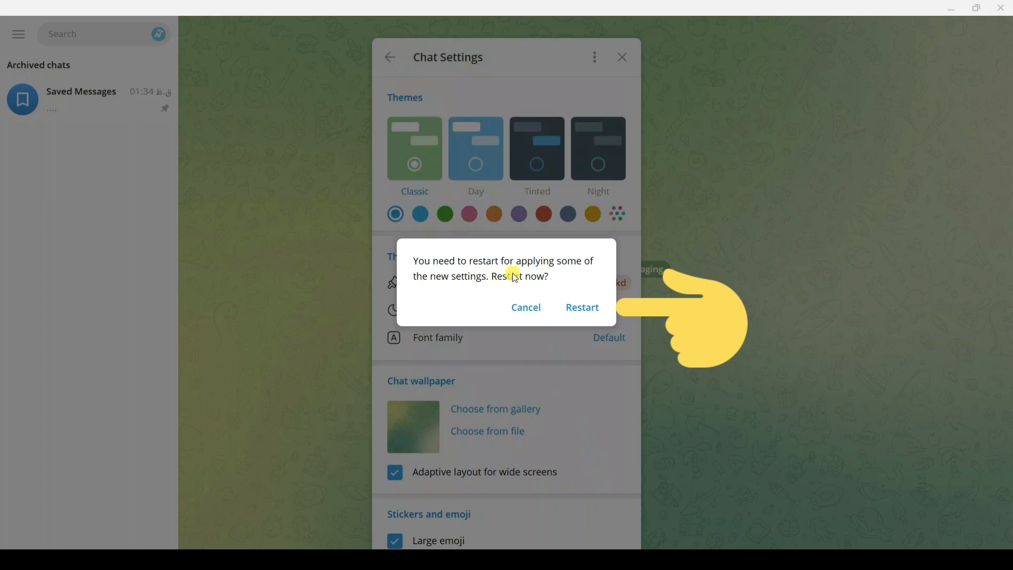
pyautogui.moveTo(583, 287)
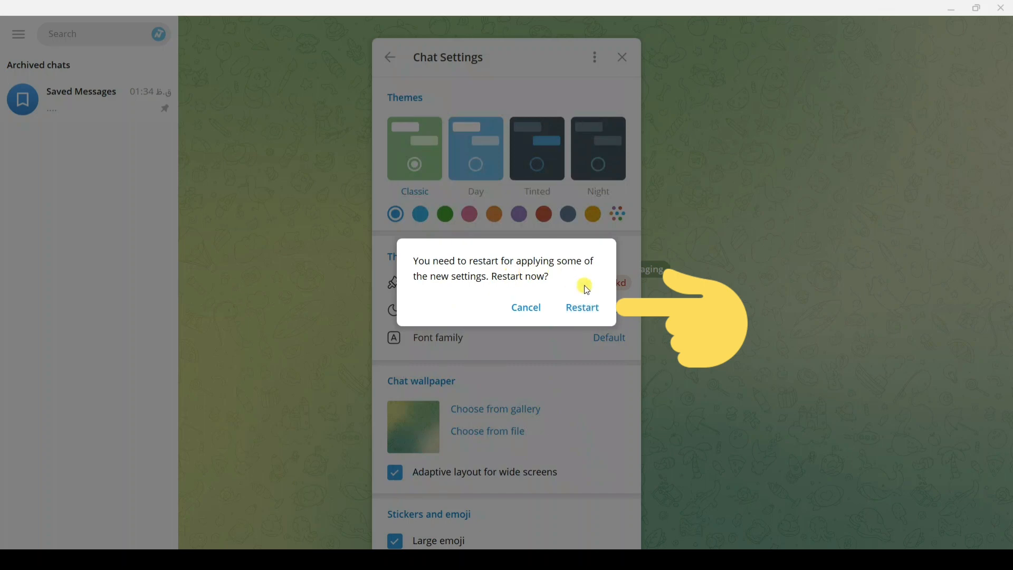